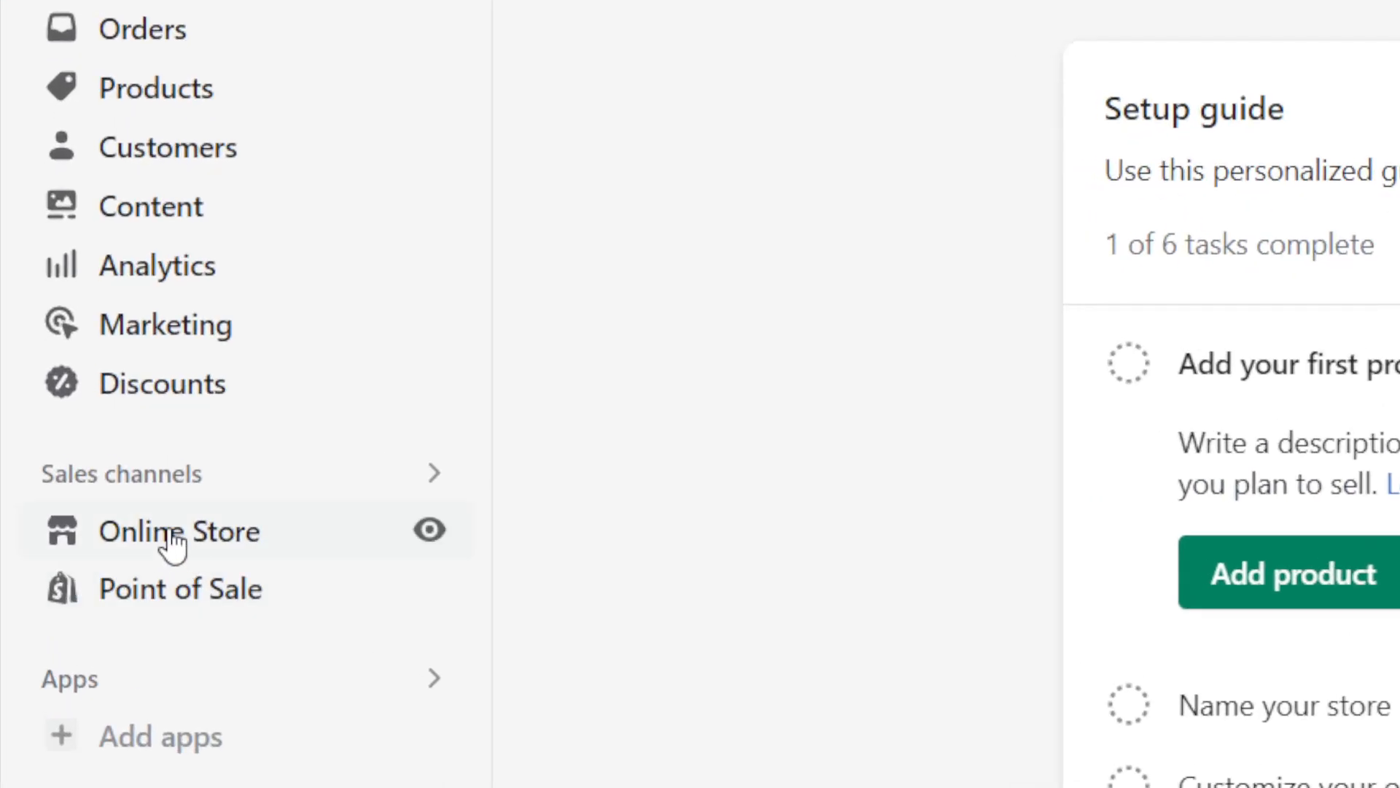
Step: Go to Online Store themes and show the current theme's extra actions menu
click(178, 530)
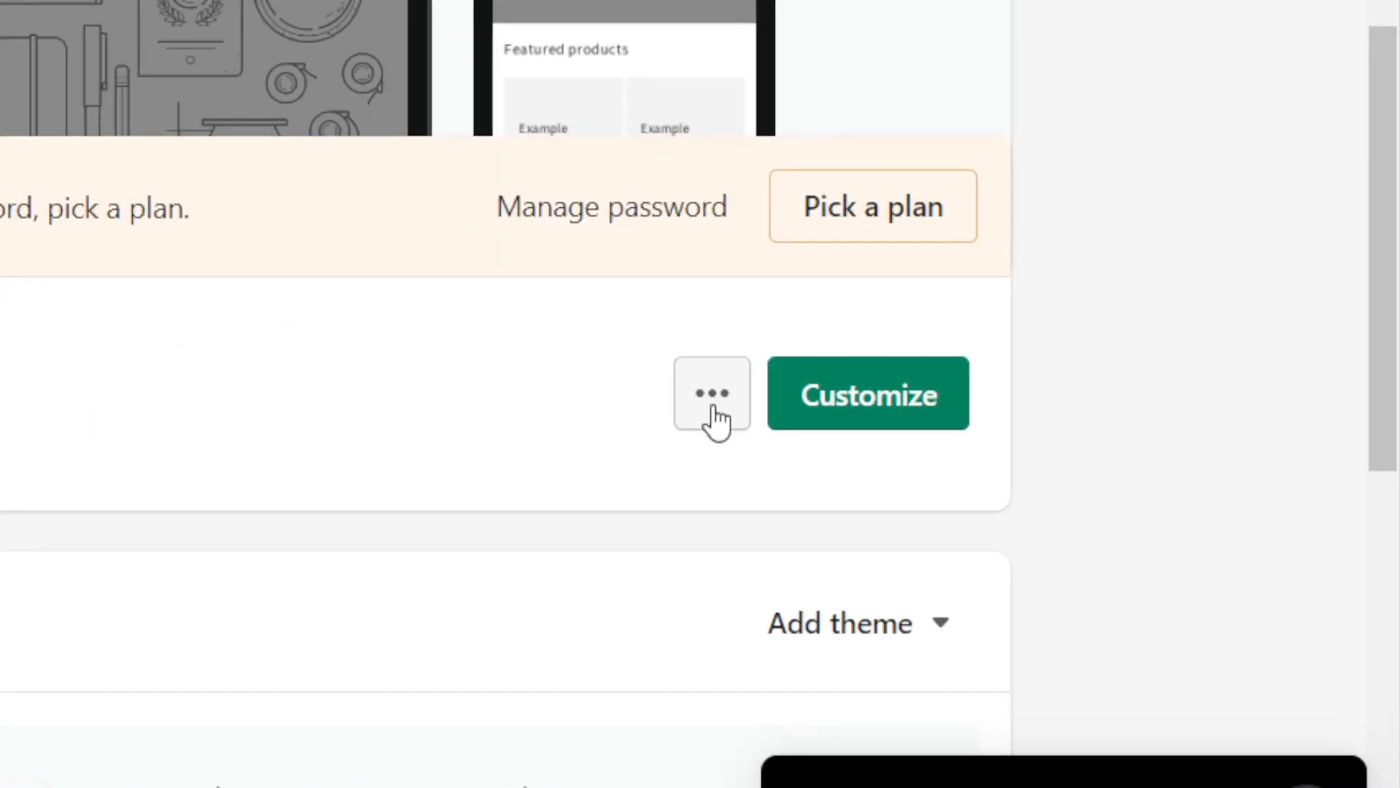
click(711, 393)
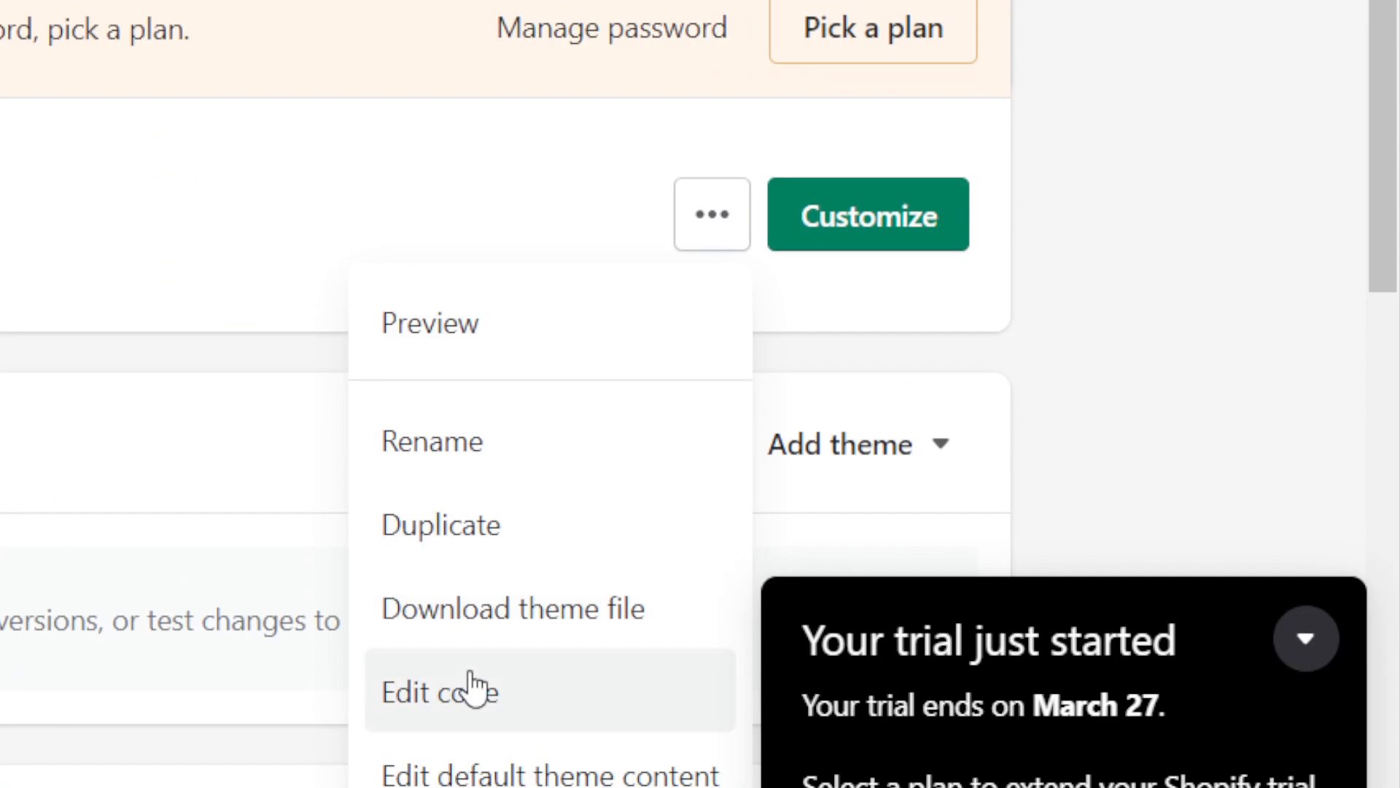
Step: Launch the Dawn code editor, note theme.scss.liquid in the community post, then return
click(425, 691)
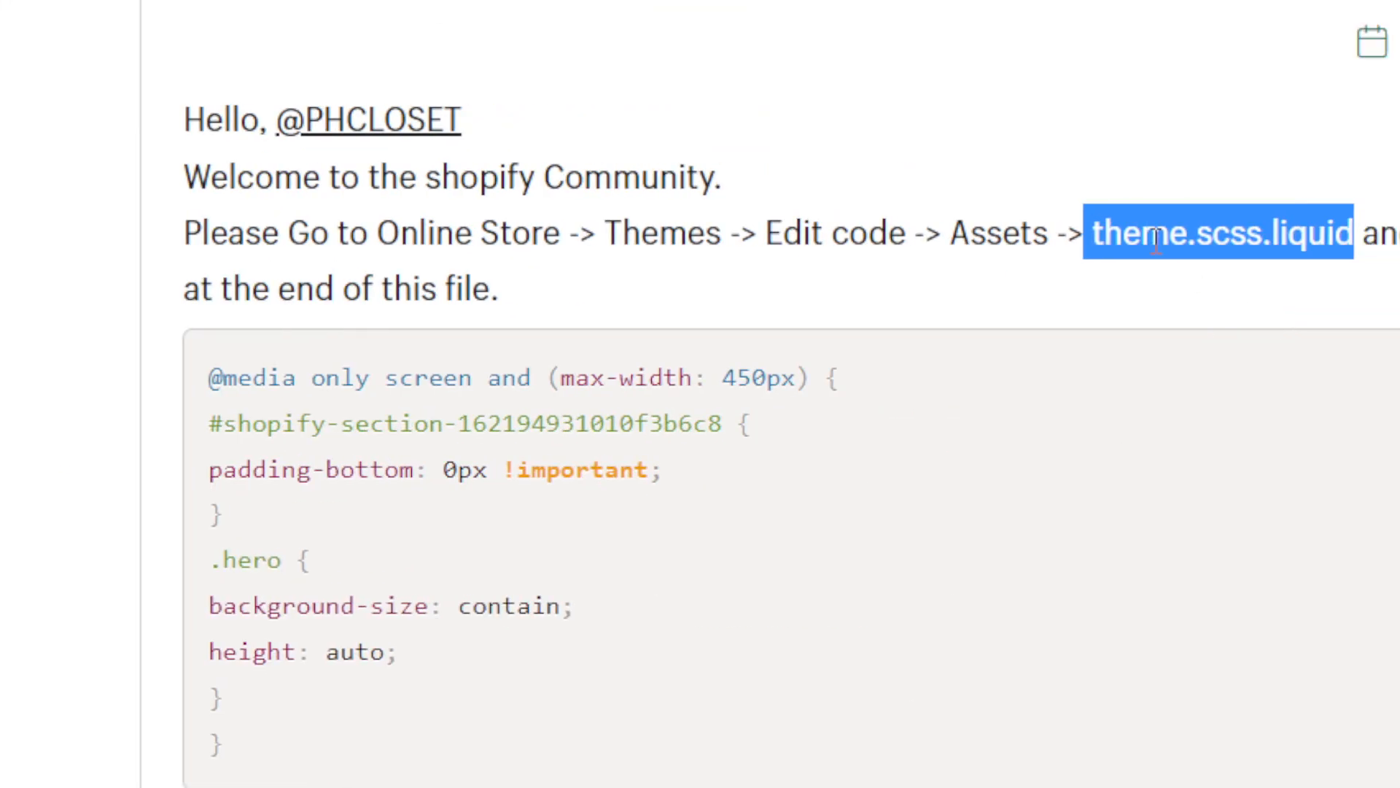
click(1107, 234)
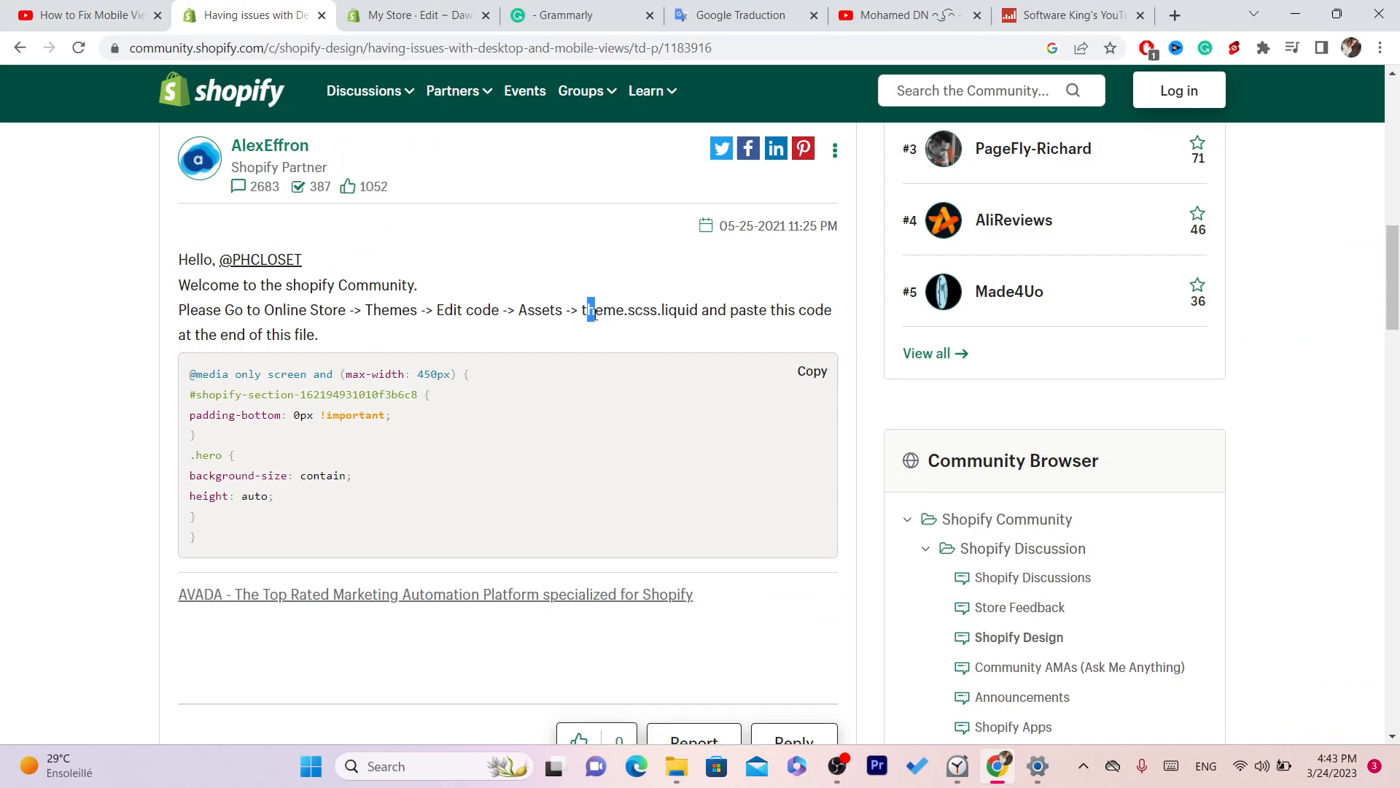
mouse_move(649, 318)
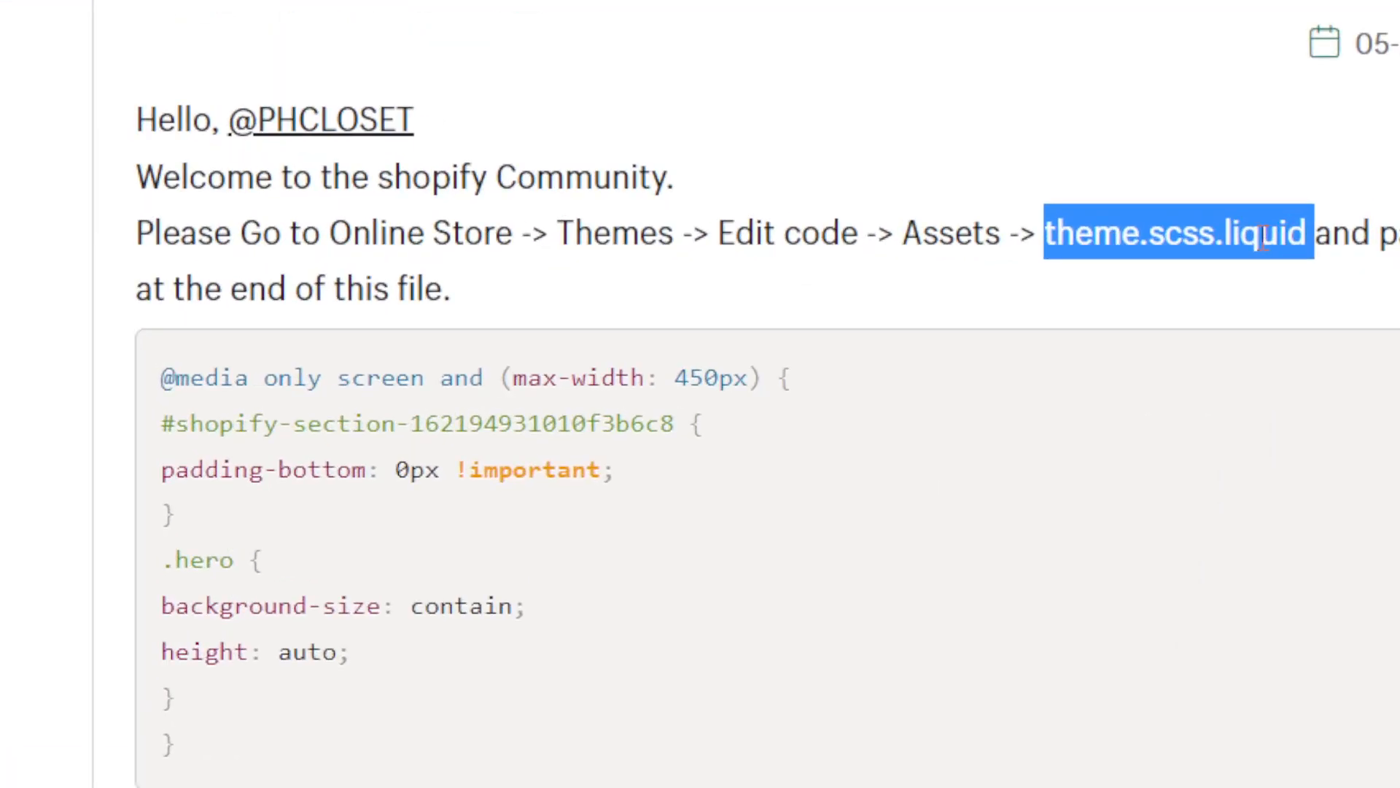
click(438, 17)
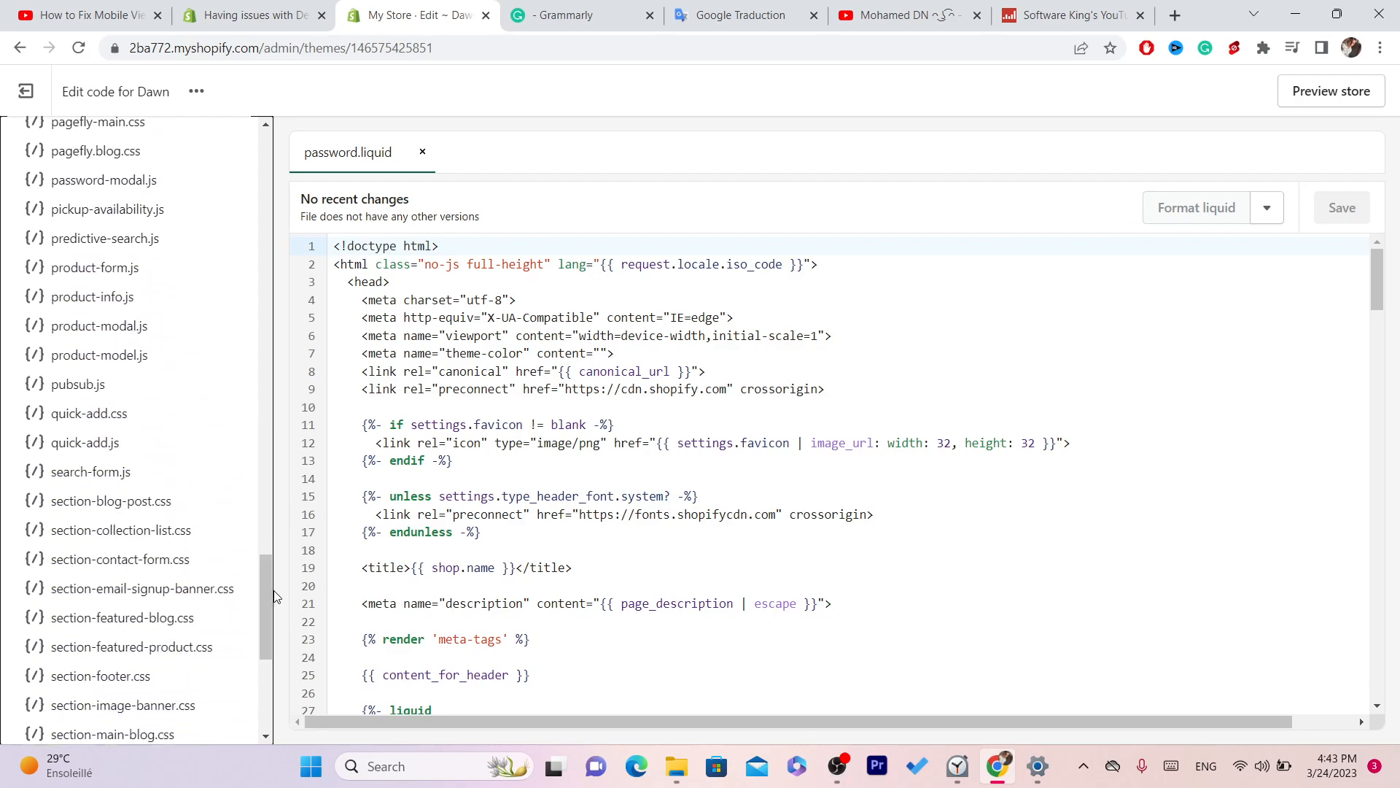
Step: Scroll Dawn's asset list to the end, zoom in, and return to the community post
scroll(down, 3)
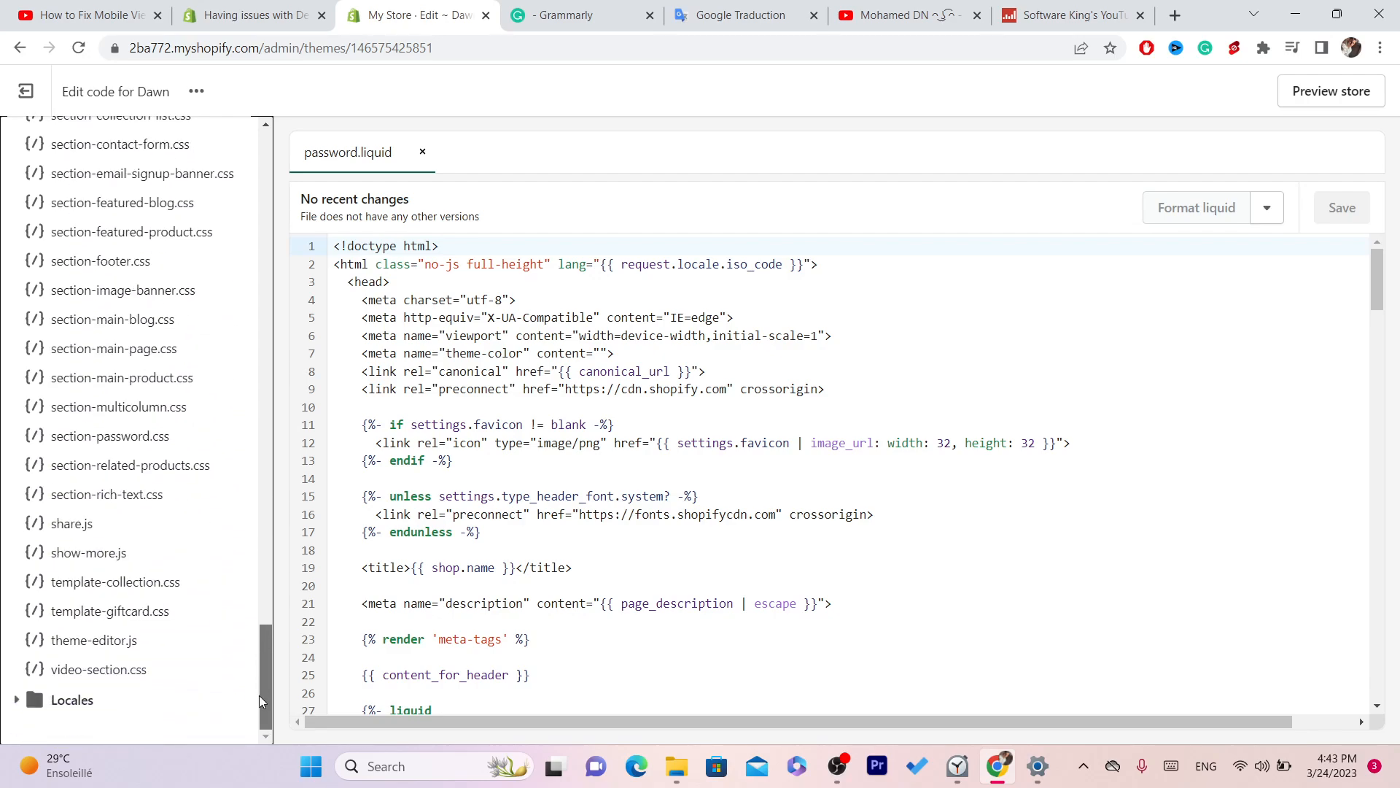
key(ctrl+plus)
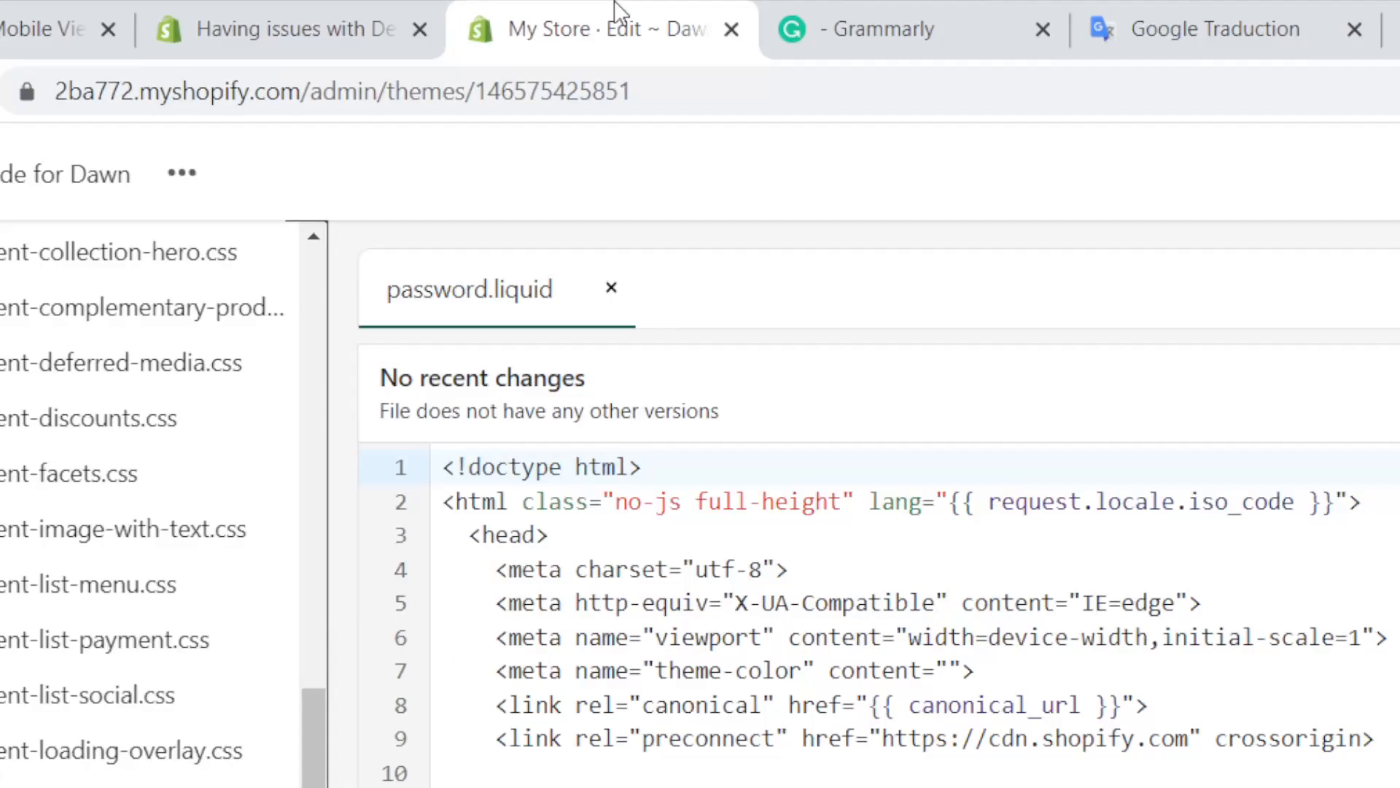
click(290, 28)
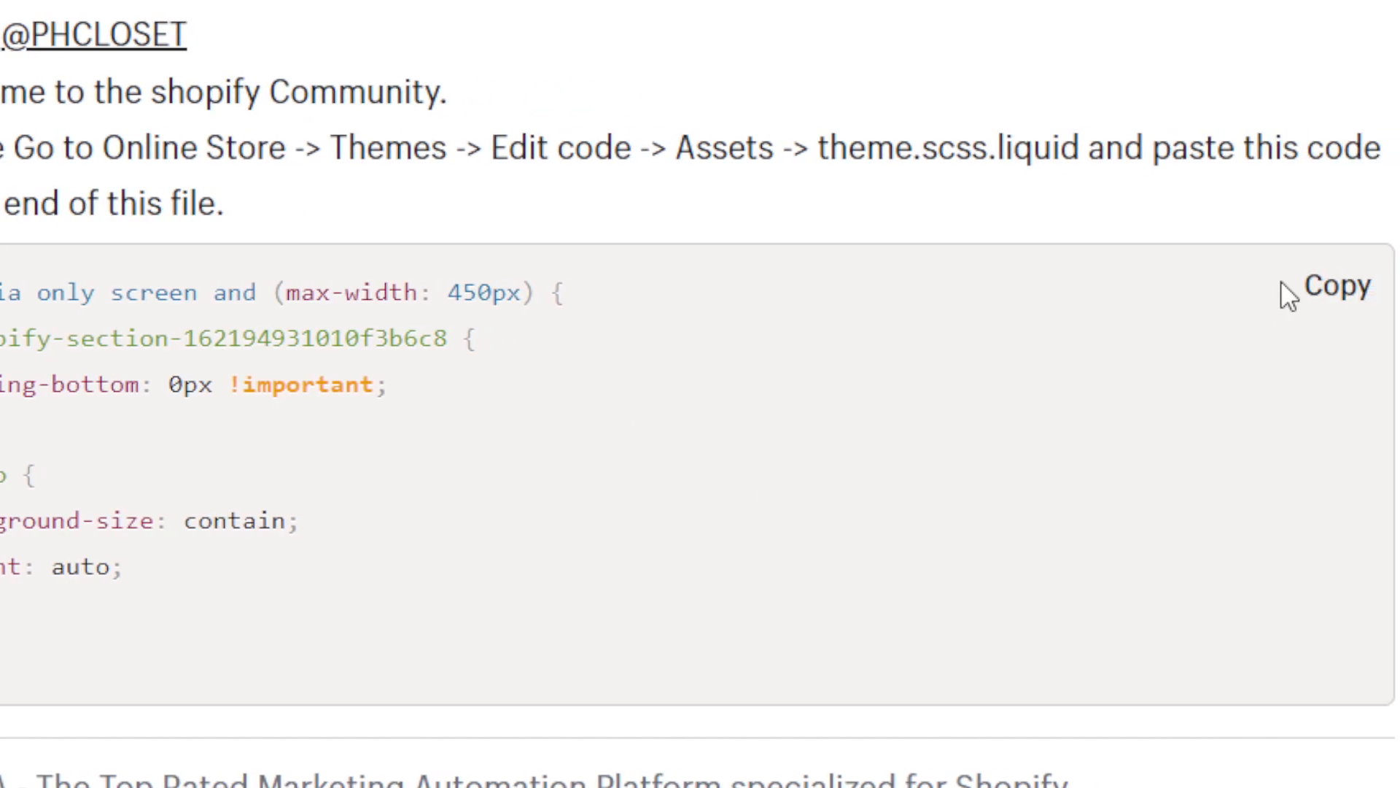
Step: Copy the CSS fix, select theme.scss in the post, and scroll Dawn's asset list
click(1338, 287)
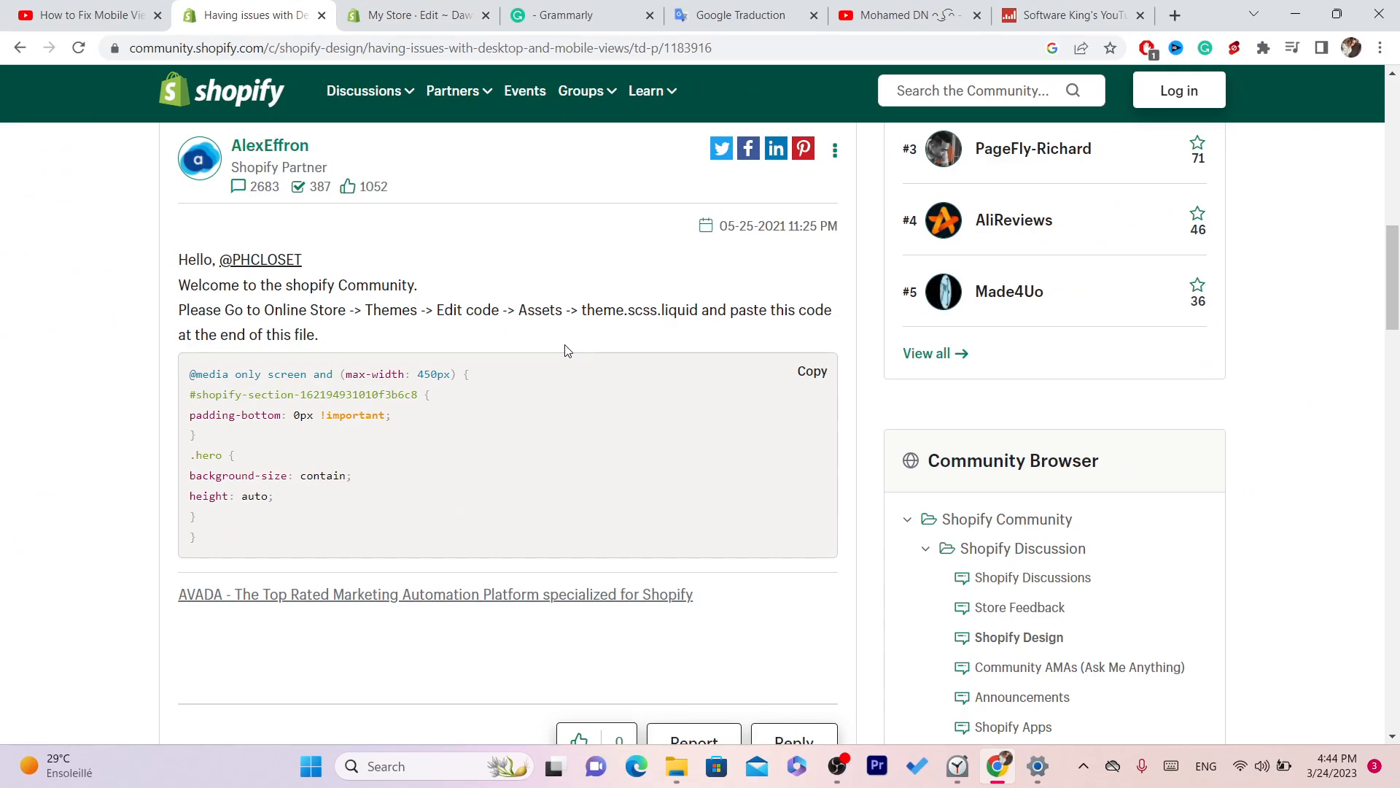
double_click(617, 310)
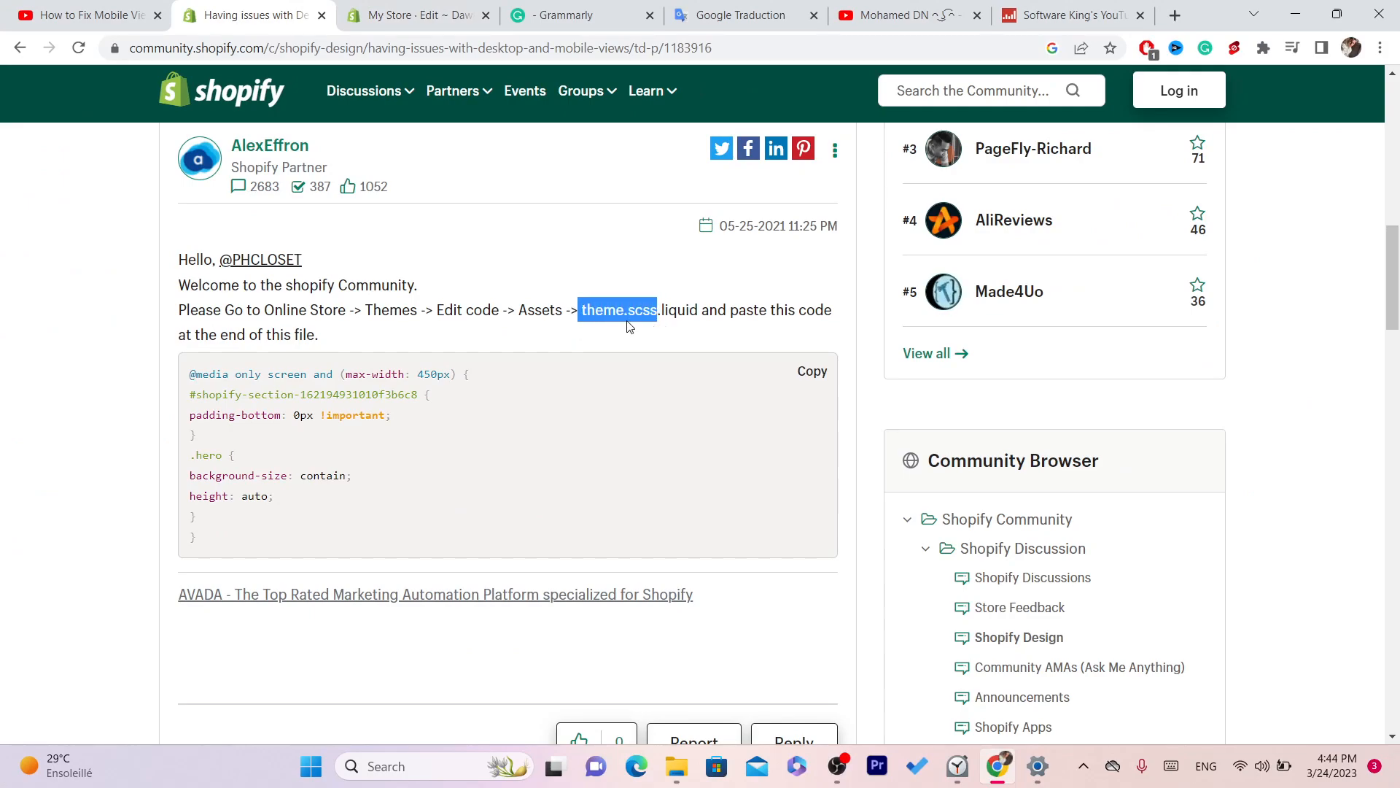
mouse_move(687, 327)
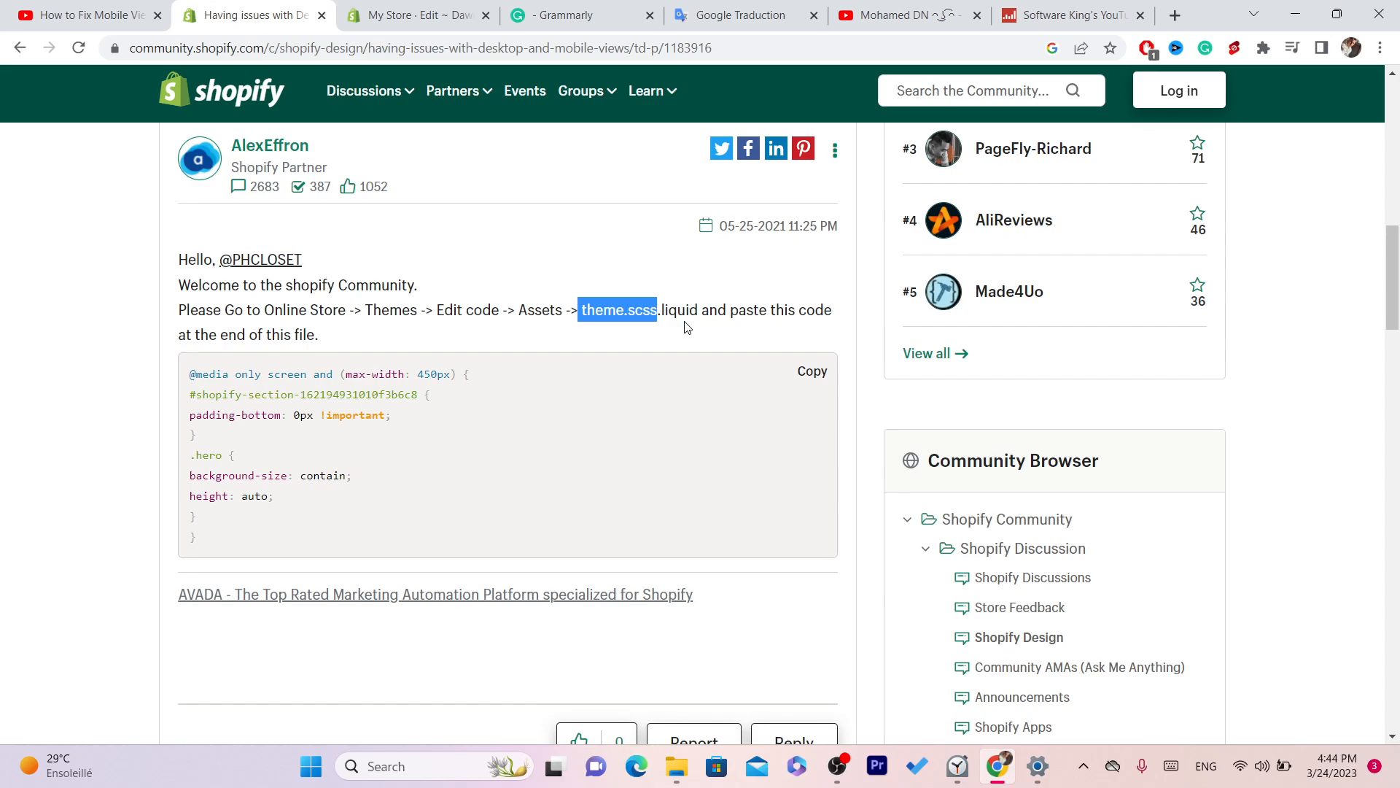
click(411, 15)
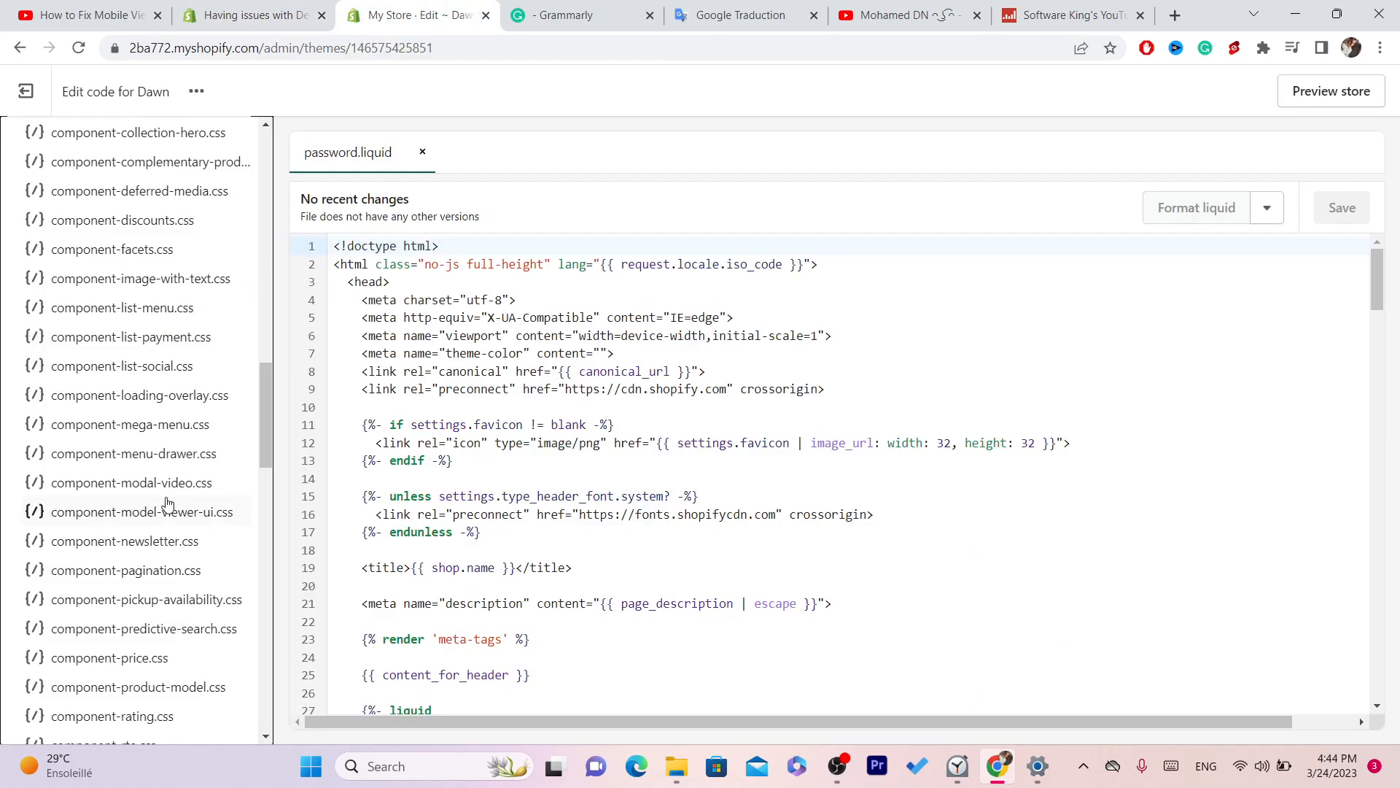
scroll(down, 3)
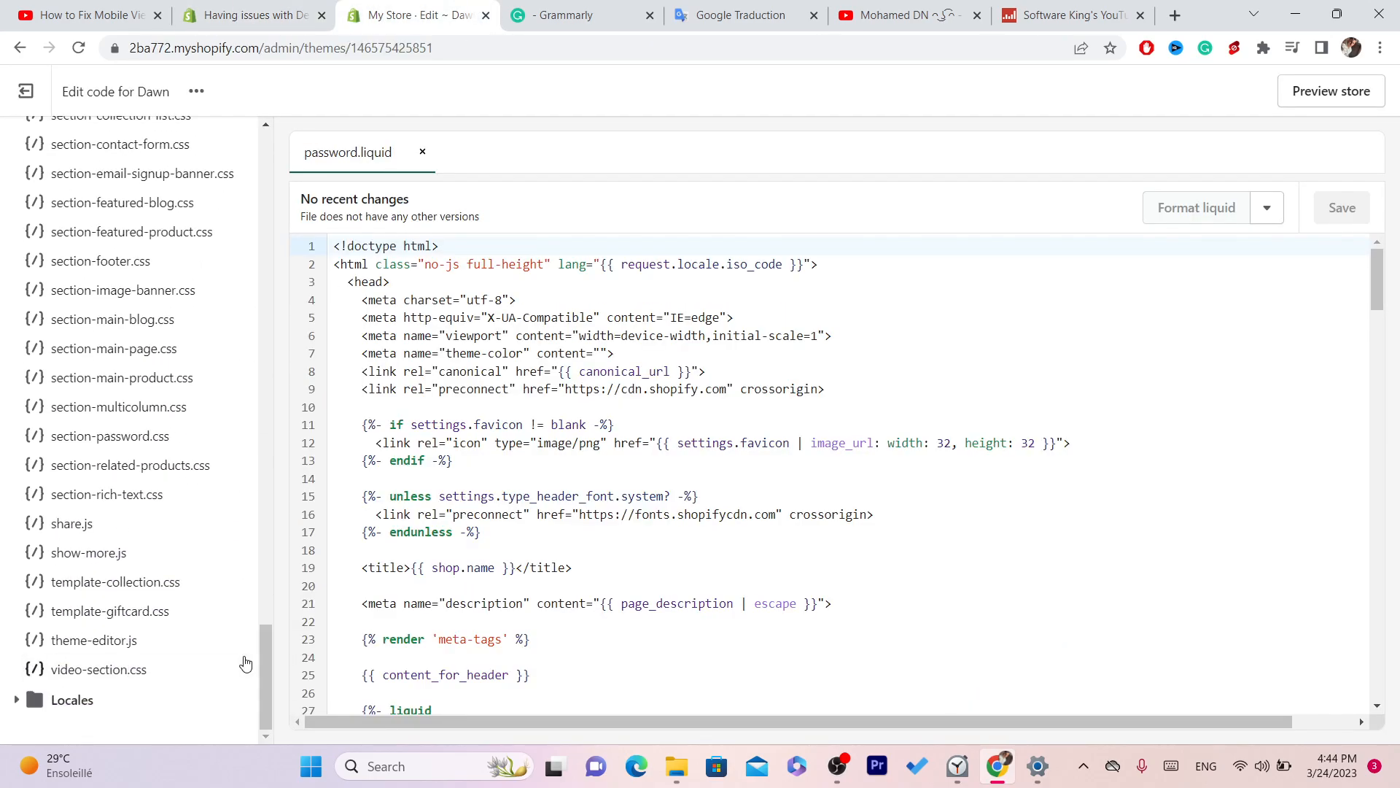